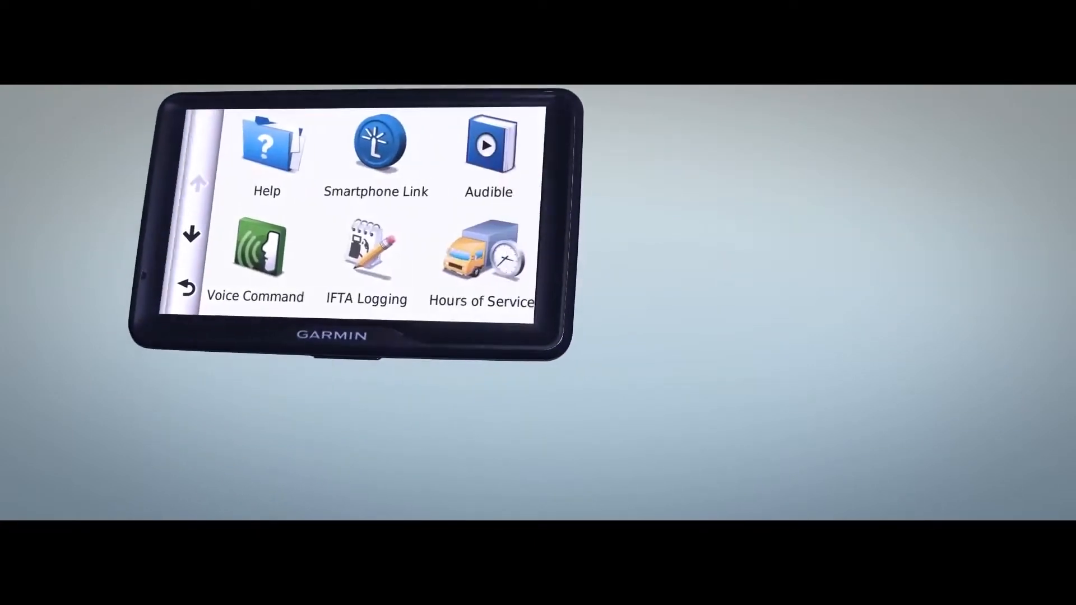
{"action": "left_click", "coordinate": [482, 258]}
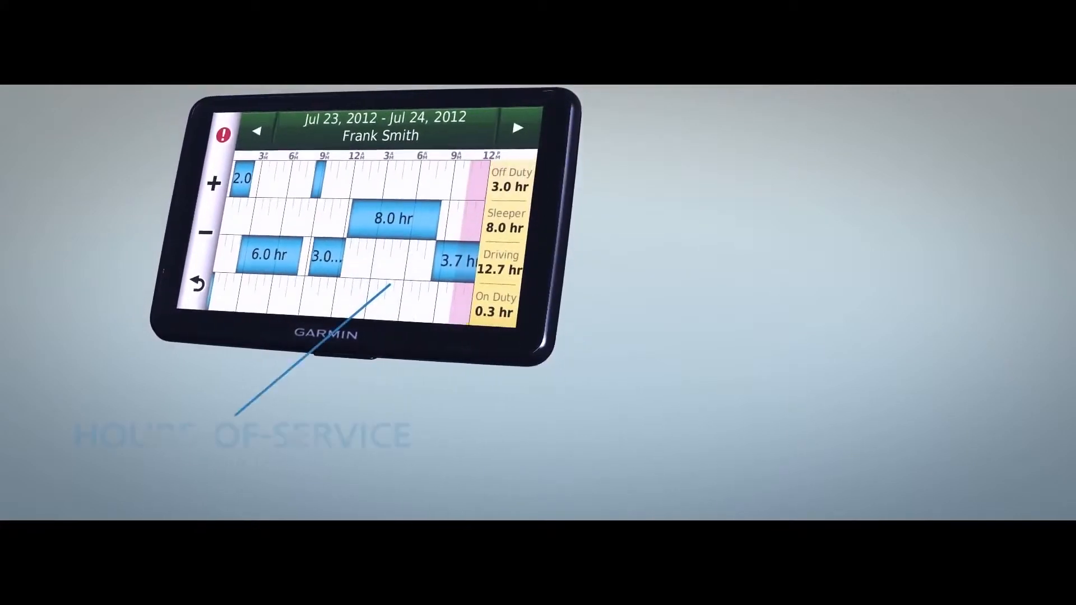